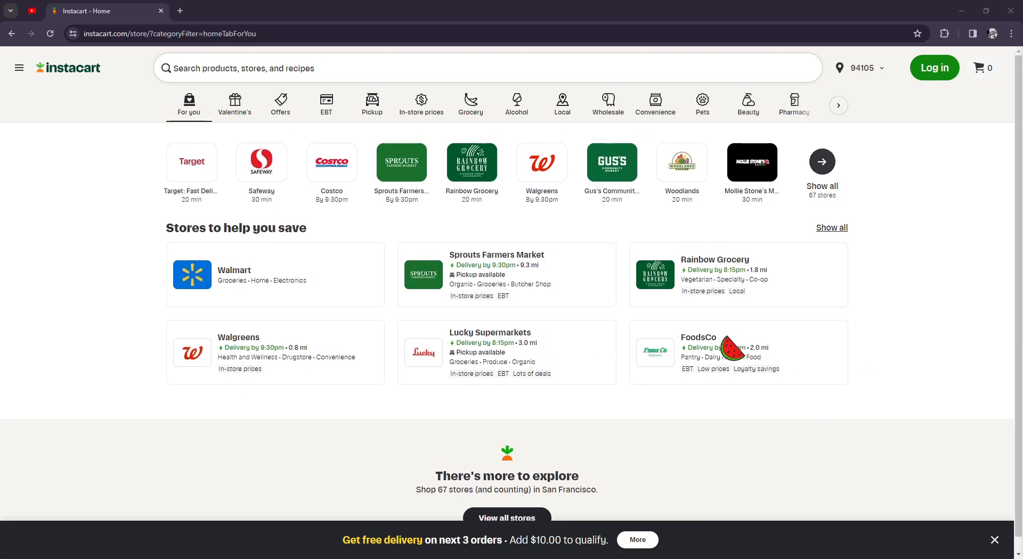
mouse_move(728, 352)
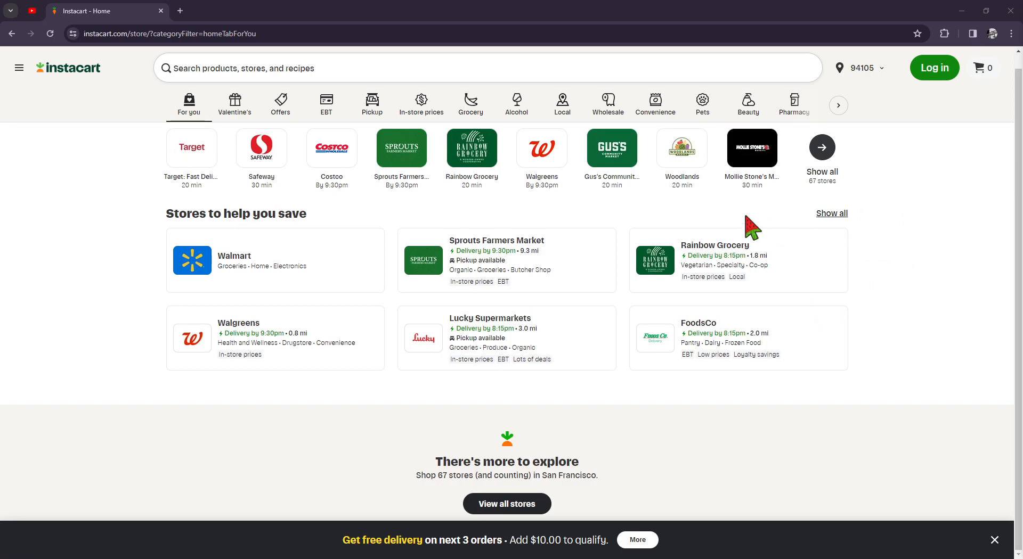
mouse_move(862, 252)
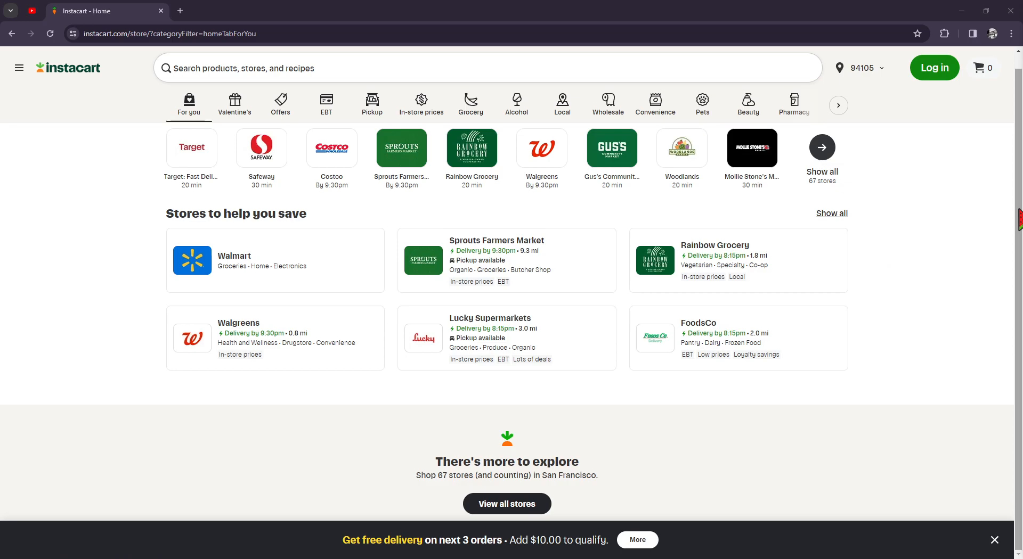
mouse_move(1002, 219)
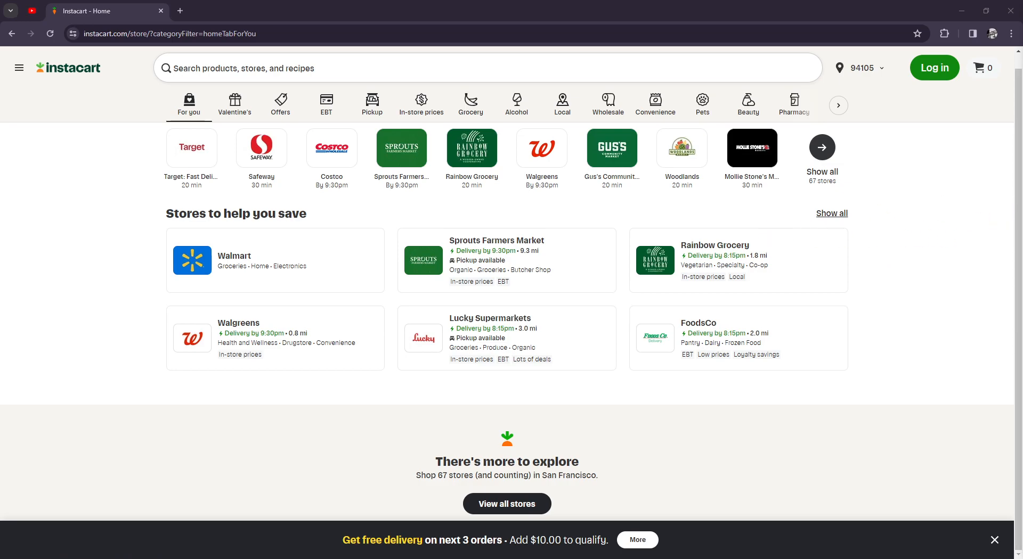
scroll("down", 3)
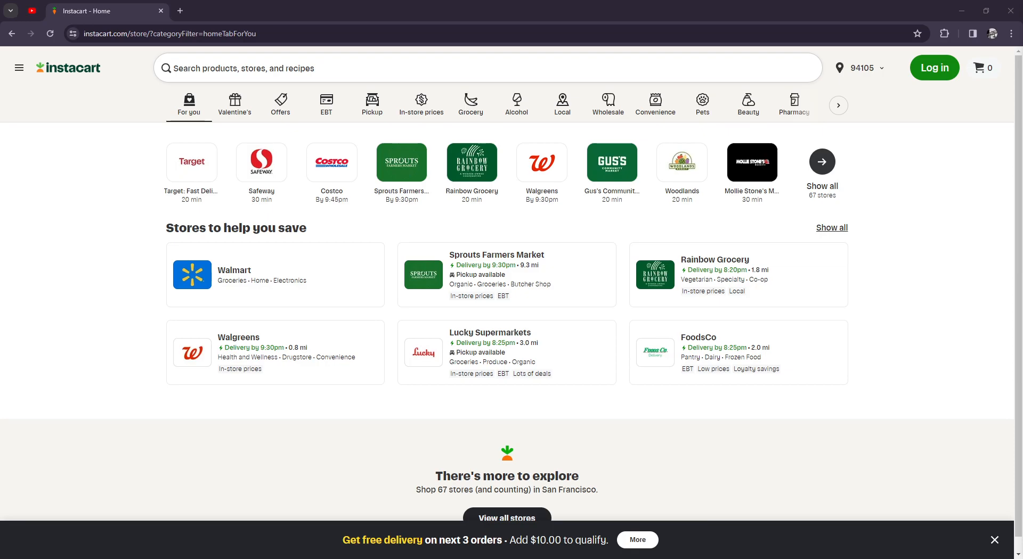
mouse_move(741, 369)
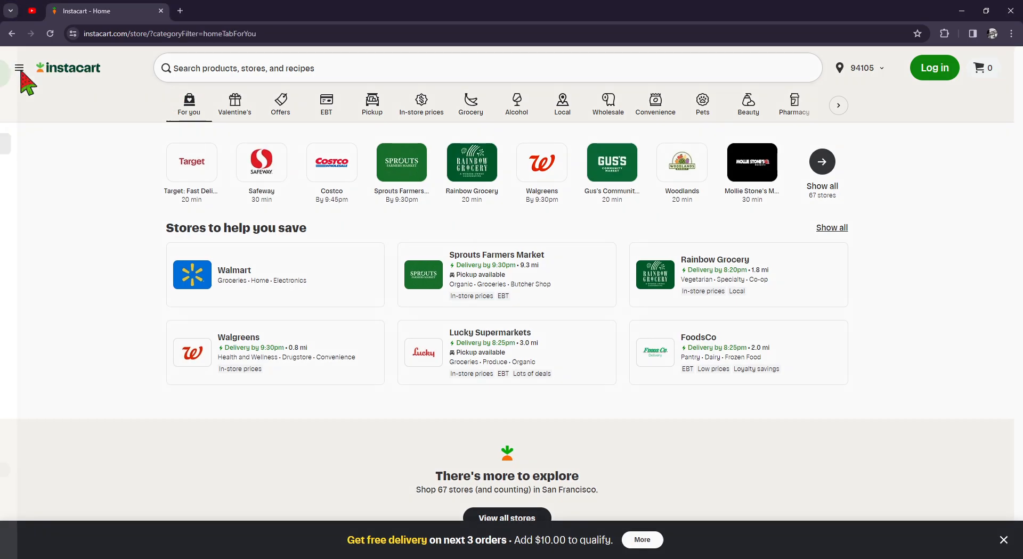
left_click(20, 69)
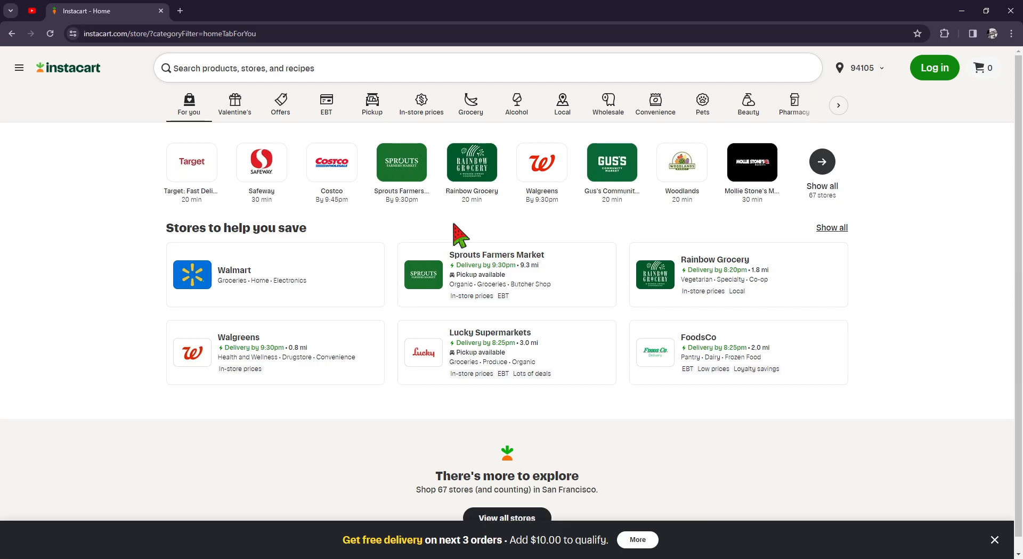
mouse_move(1004, 231)
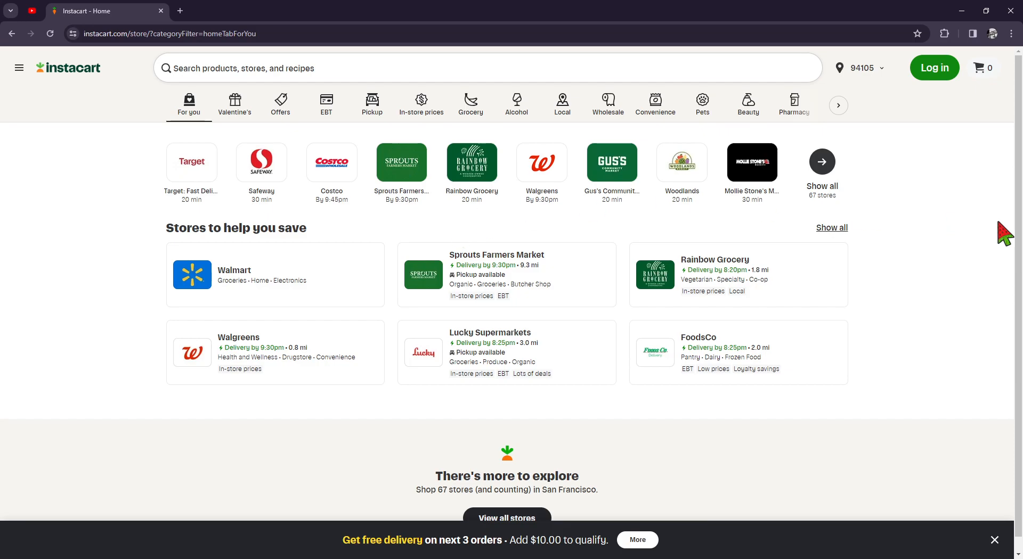